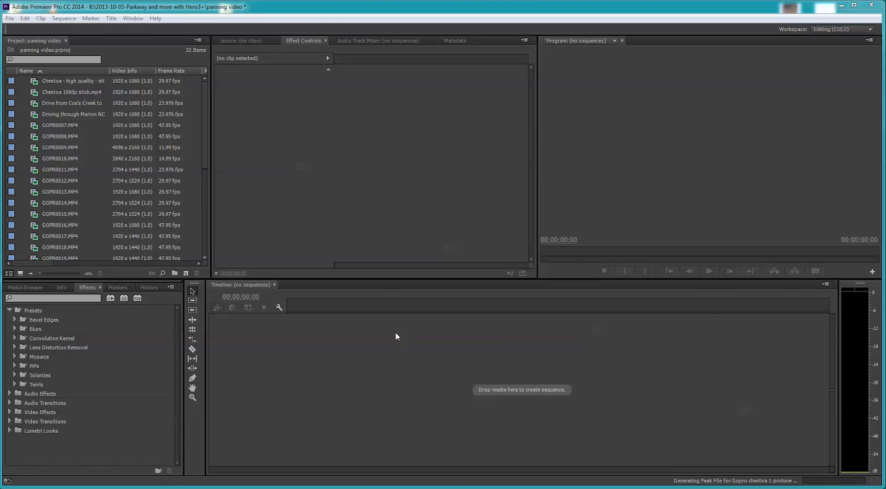
mouse_move(298, 337)
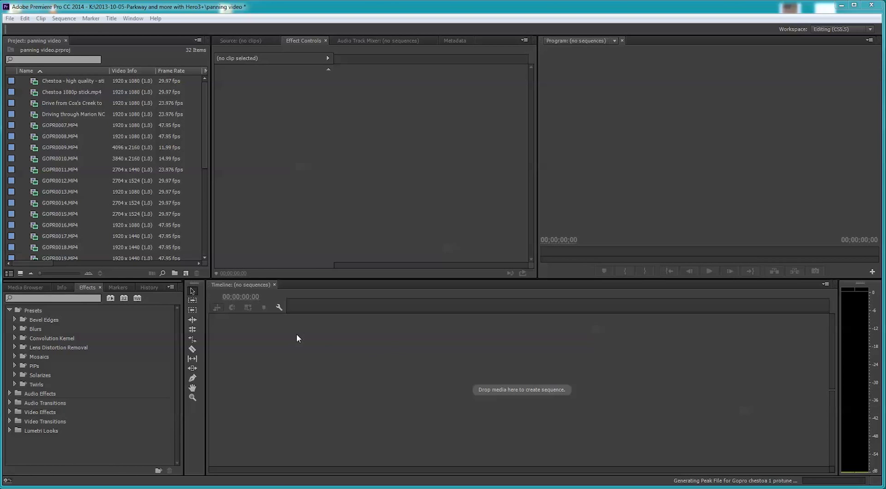
mouse_move(202, 259)
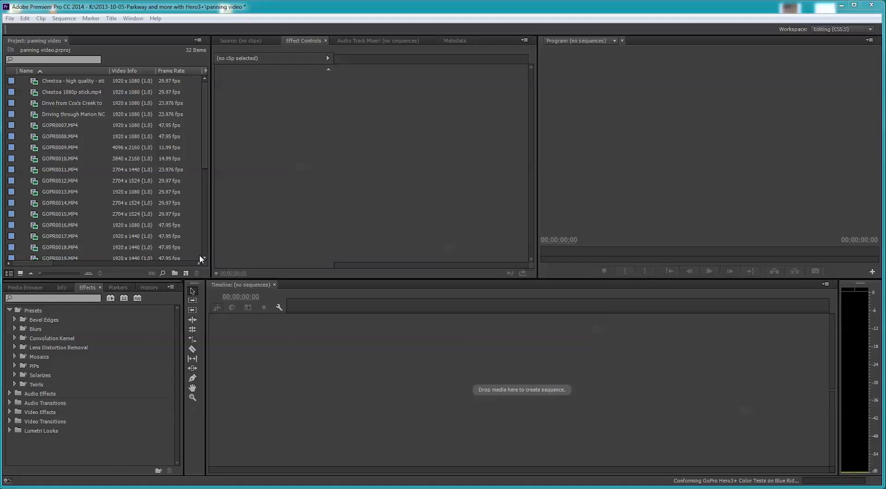
mouse_move(109, 242)
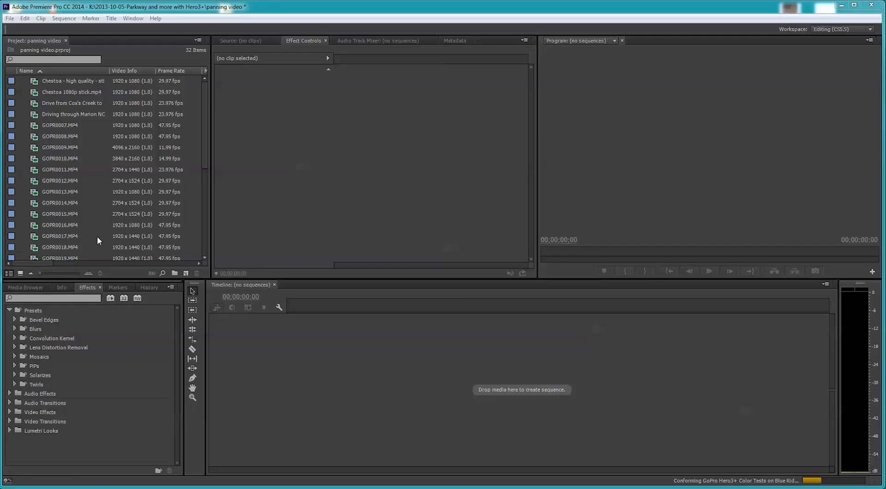
mouse_move(98, 241)
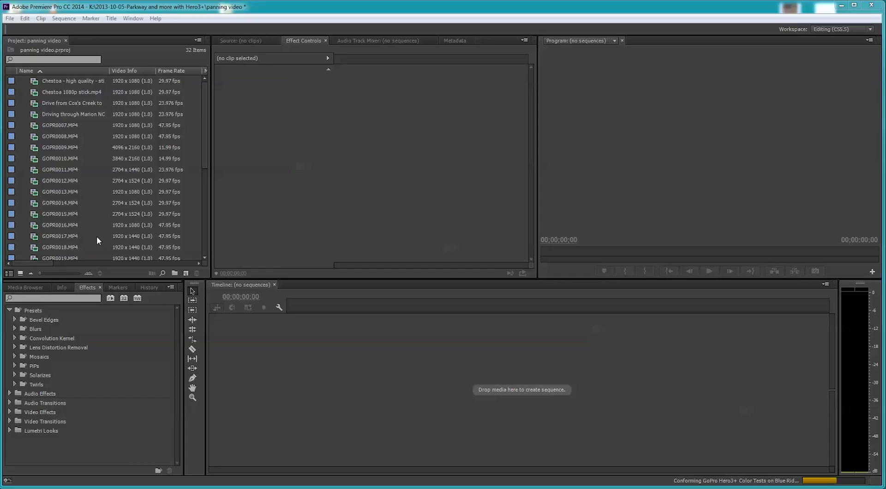
Step: Create an AVCHD 1080p30 sequence named 'resize pan video' from the Project panel
right_click(98, 240)
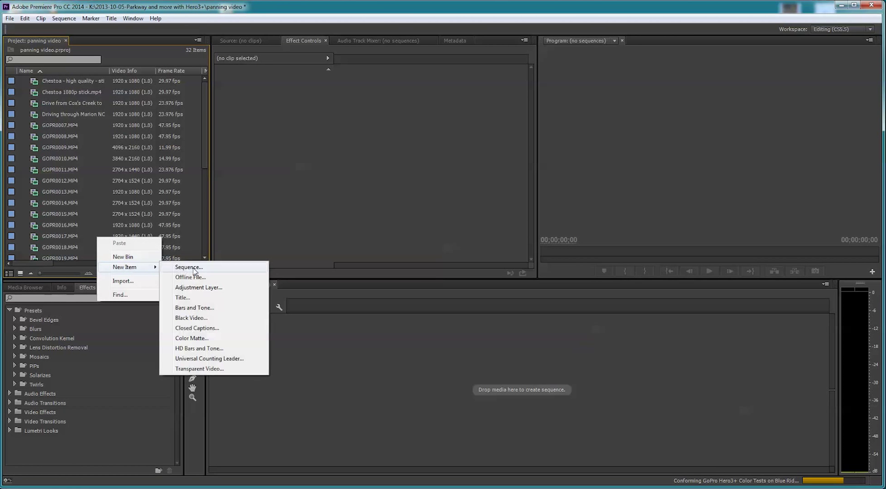
left_click(189, 268)
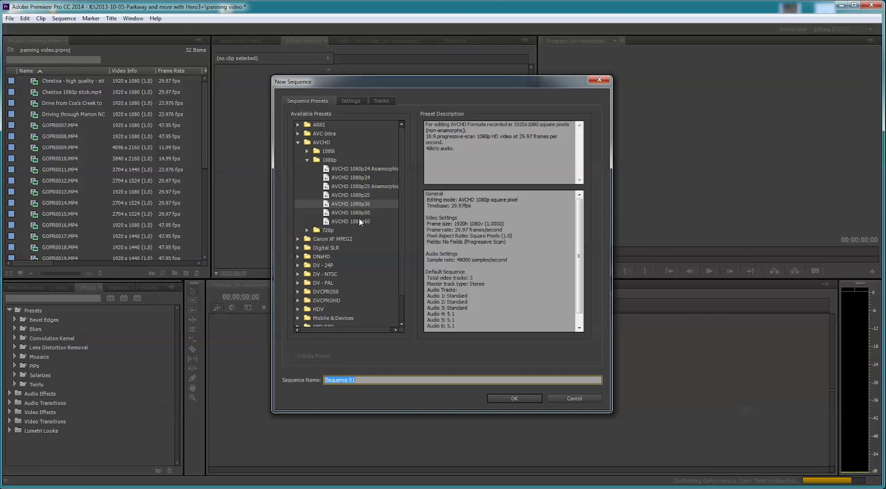
mouse_move(362, 276)
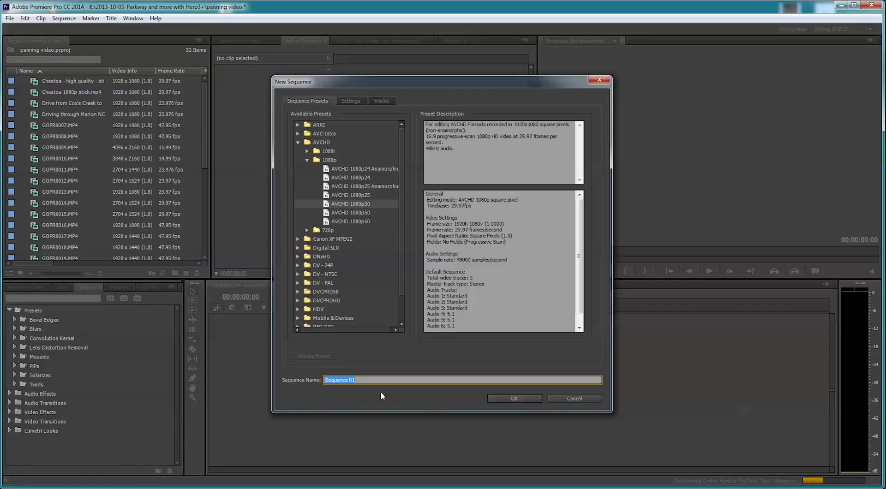
mouse_move(289, 384)
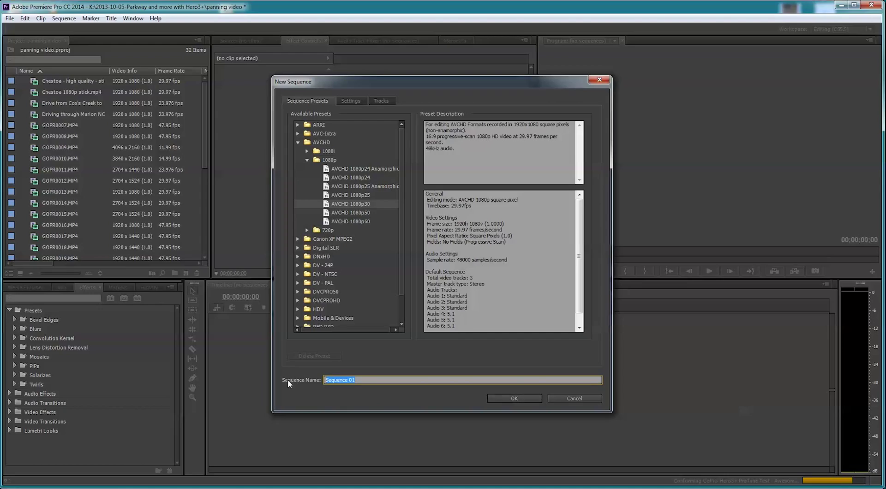
type("resize pan video")
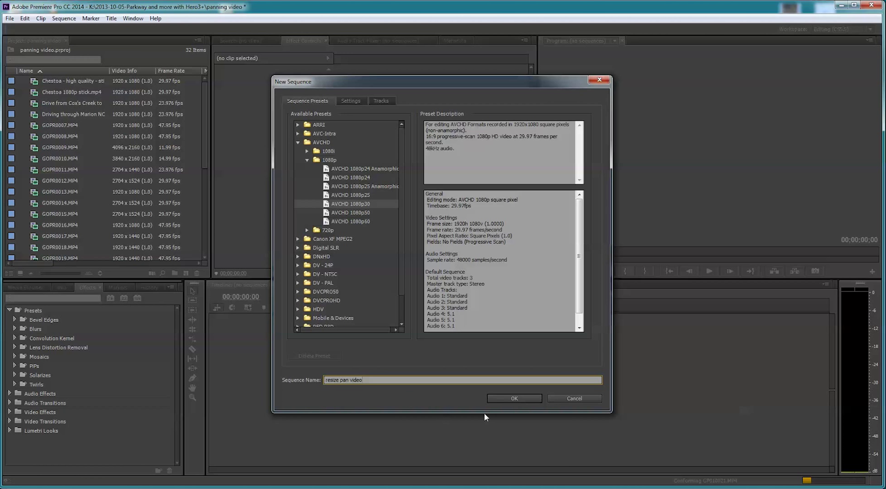
left_click(513, 398)
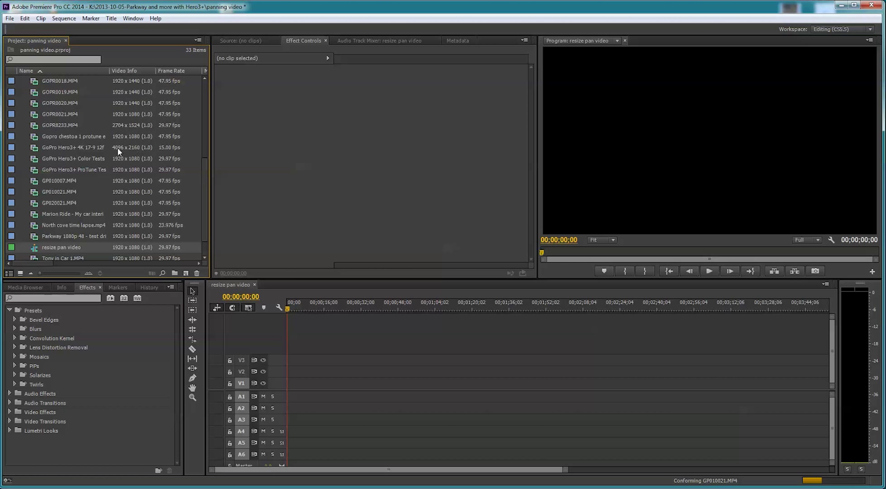
mouse_move(209, 172)
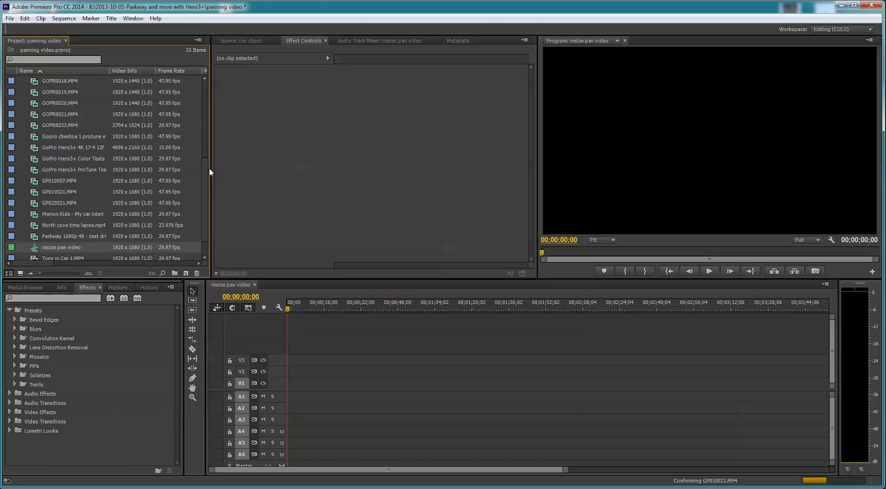
left_click_drag(530, 170, 513, 170)
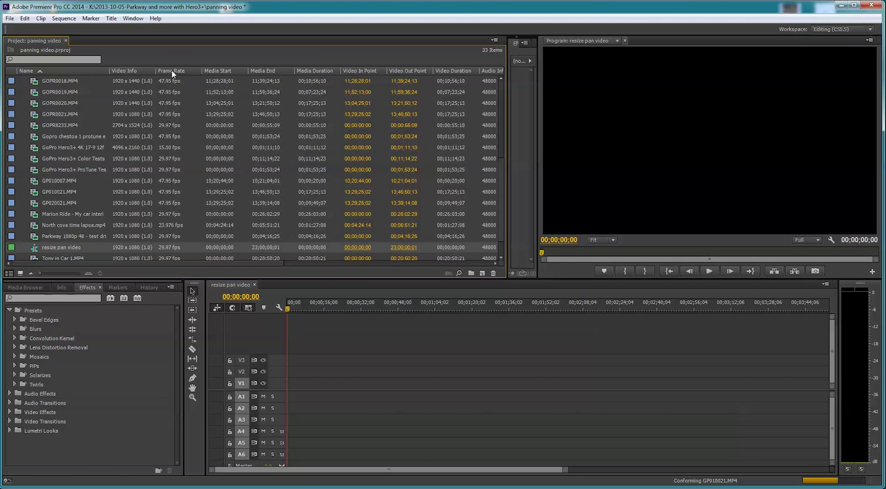
left_click_drag(172, 70, 128, 71)
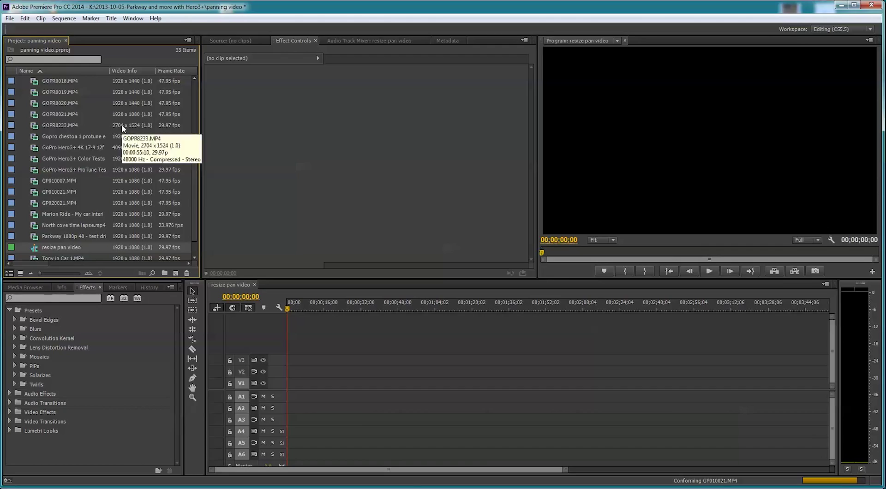
mouse_move(120, 151)
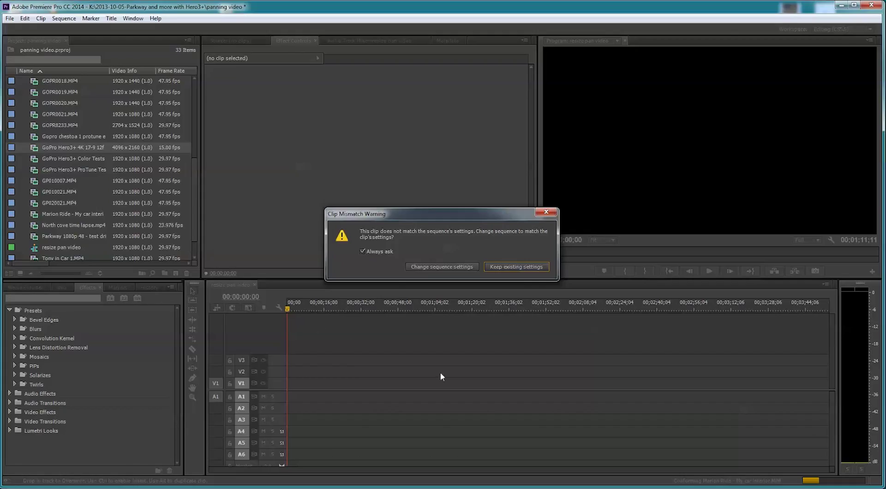
mouse_move(426, 346)
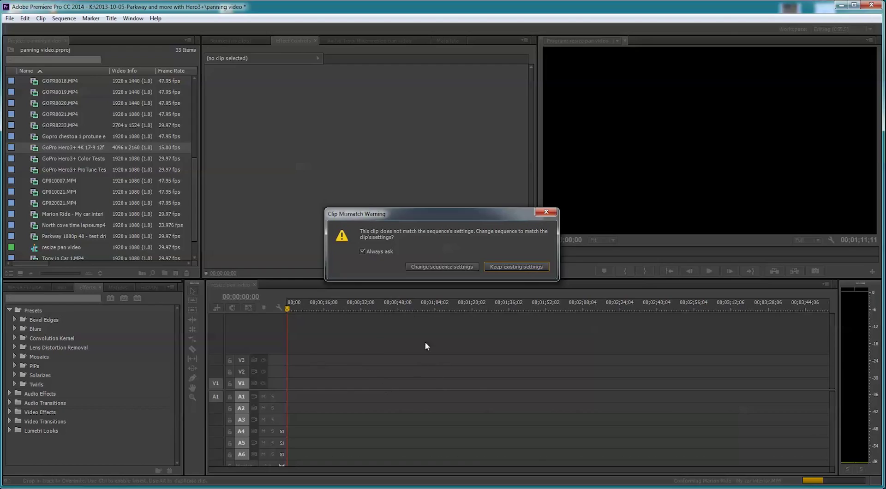
mouse_move(370, 358)
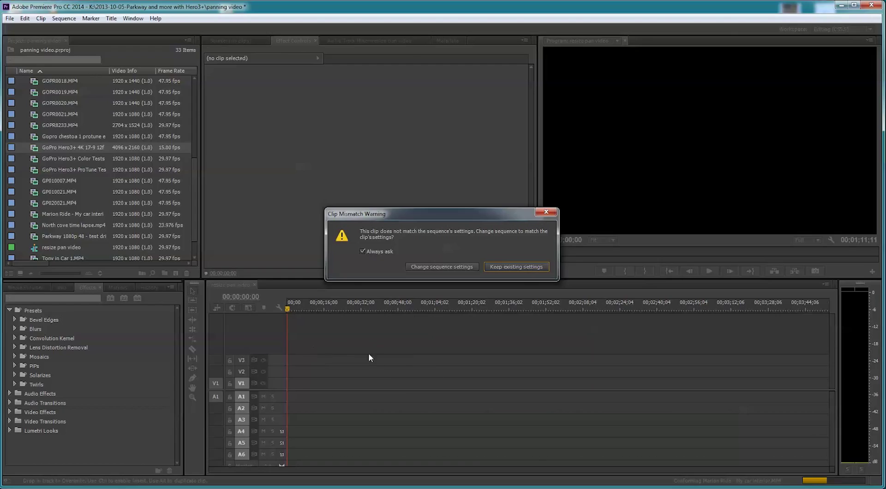
mouse_move(359, 356)
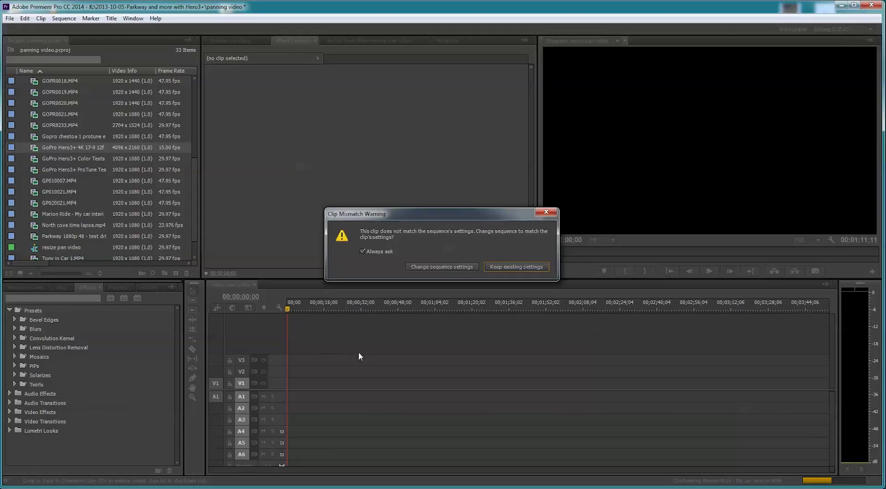
mouse_move(426, 370)
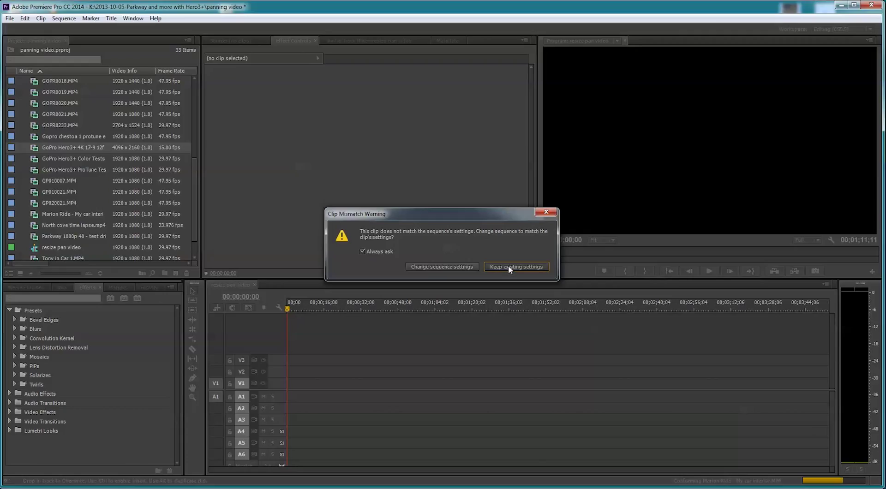
Step: Keep the sequence settings despite the clip mismatch and move the playhead to about 24 seconds
left_click(514, 267)
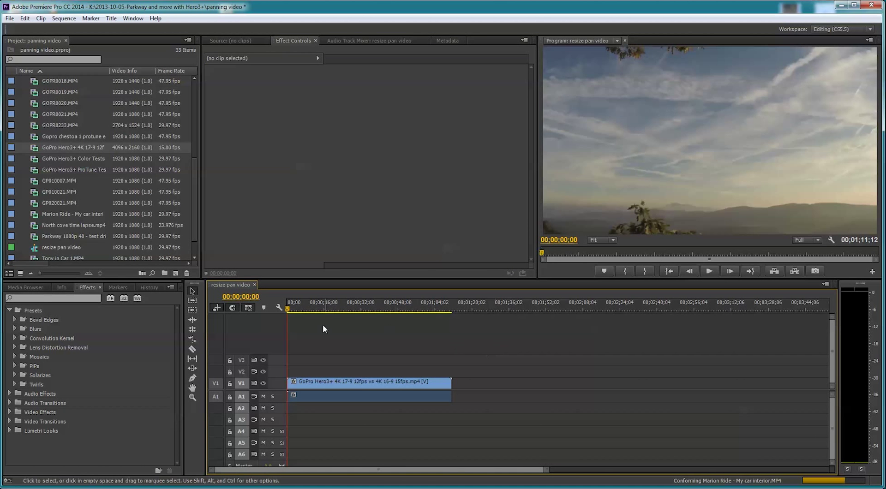
left_click(343, 311)
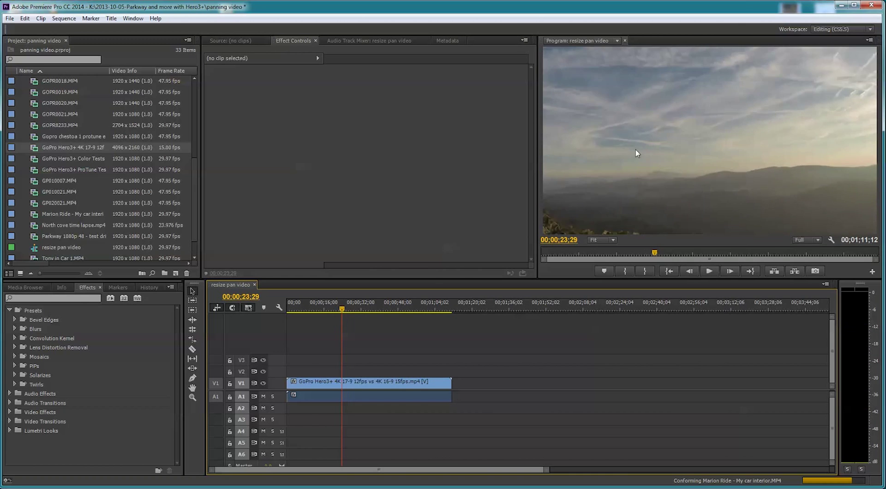
mouse_move(700, 154)
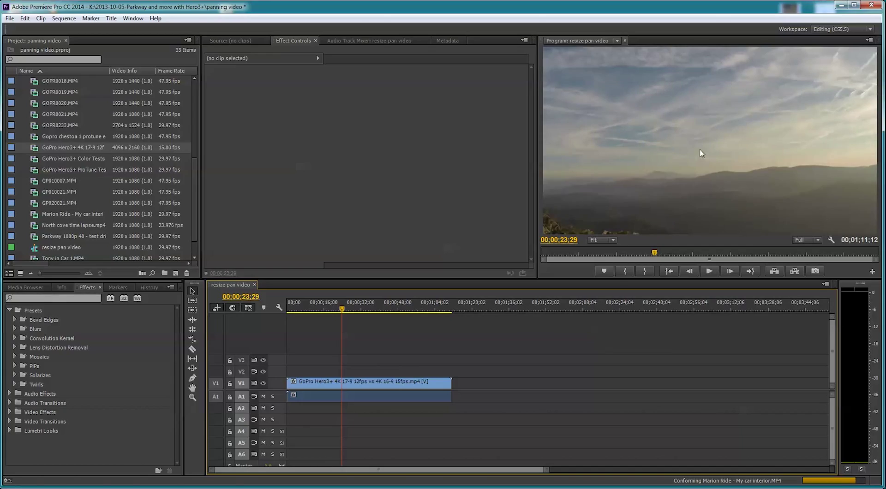
mouse_move(704, 172)
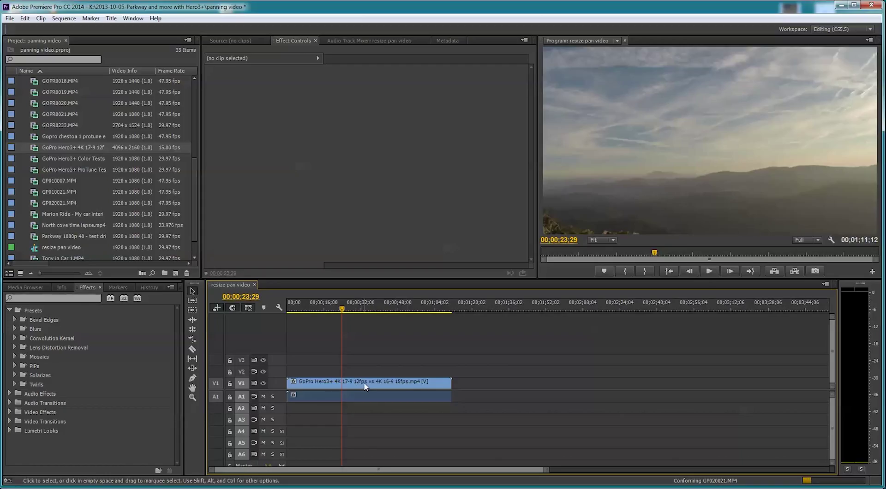
Step: Select the 4K clip, reveal its Motion properties, and drag Scale down
left_click(368, 381)
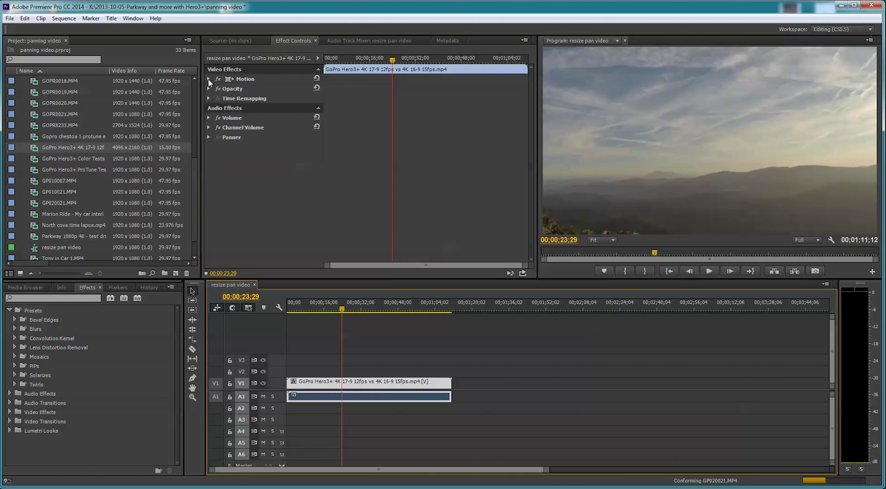
left_click(209, 79)
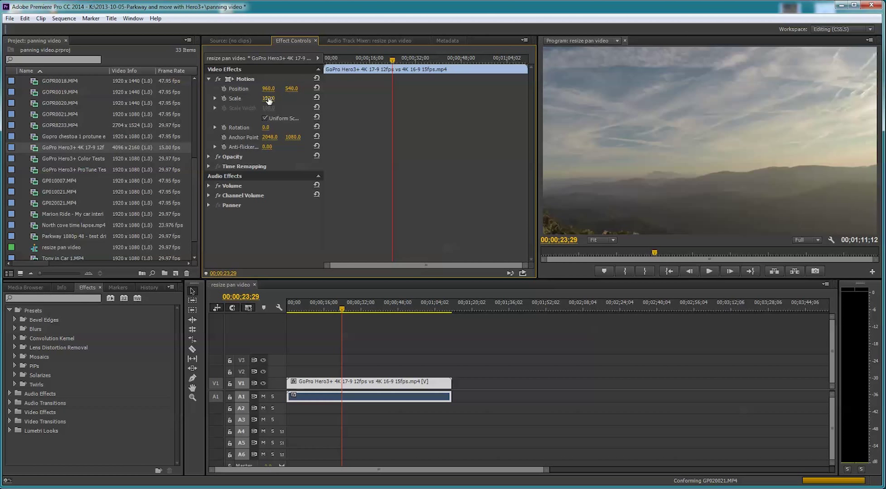
left_click_drag(269, 98, 260, 98)
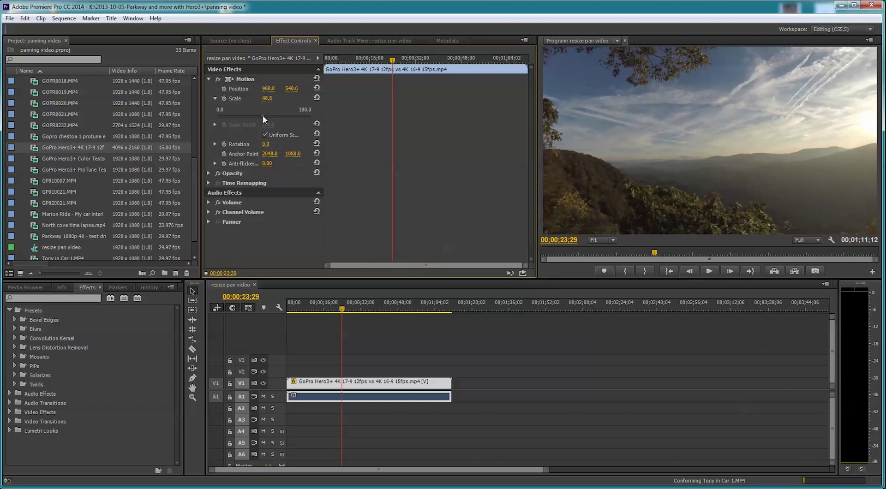
left_click_drag(271, 98, 257, 98)
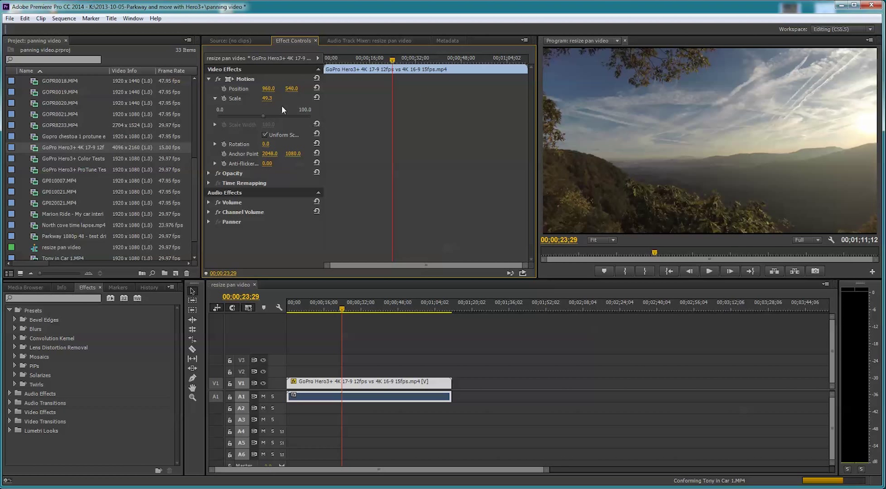
mouse_move(262, 118)
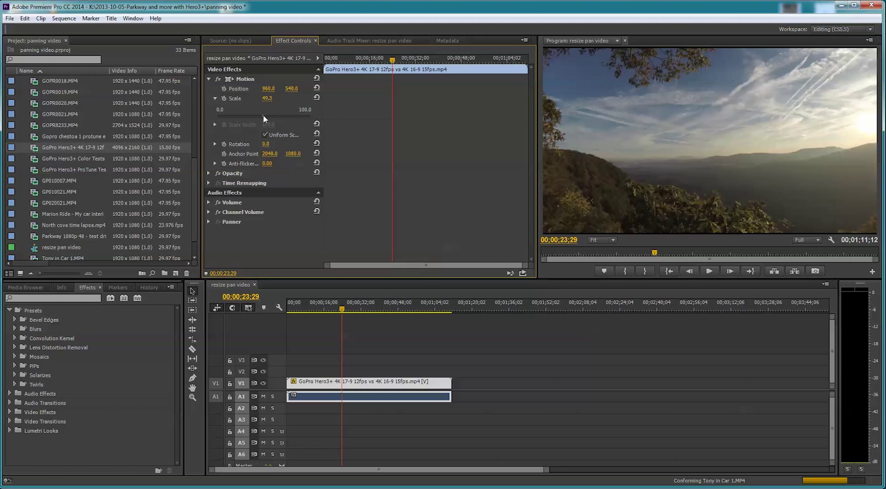
Step: Adjust the clip's Scale to about 79, then enter exactly 80
left_click_drag(267, 98, 277, 98)
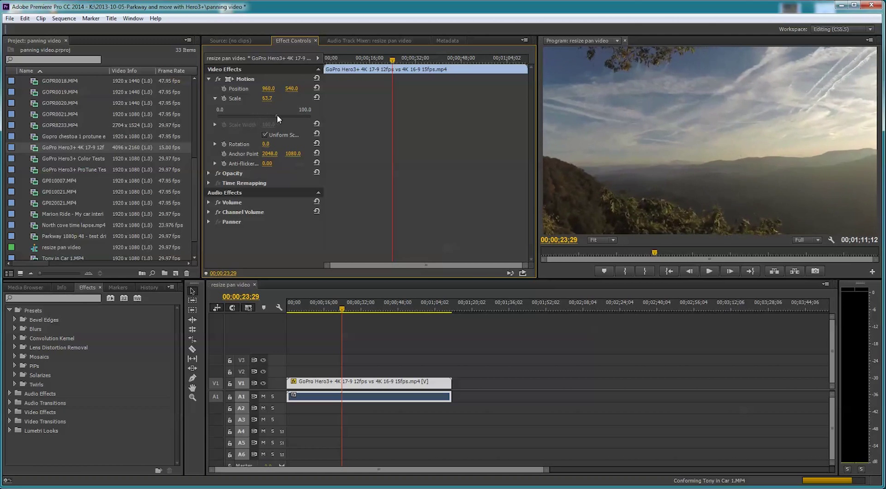
left_click_drag(267, 98, 286, 98)
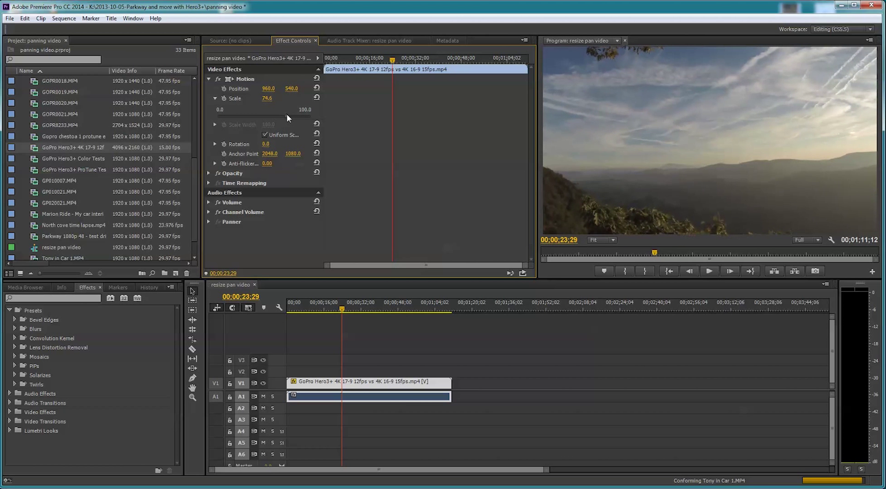
left_click_drag(267, 99, 270, 98)
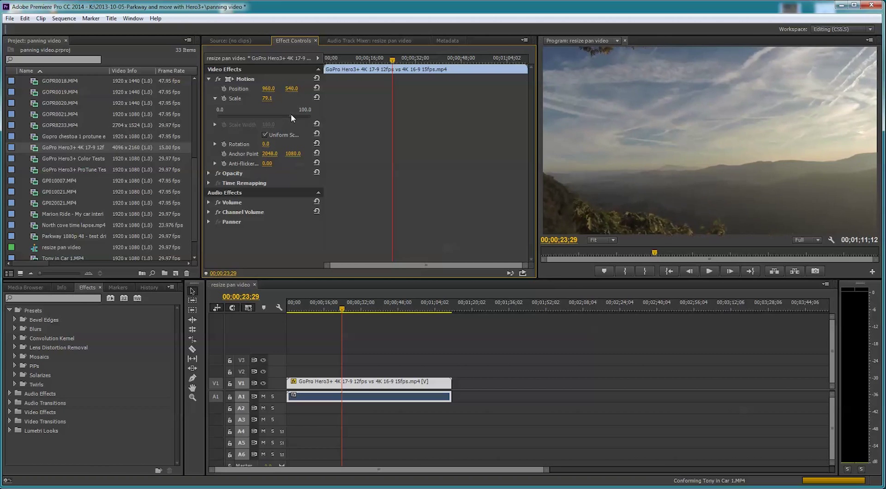
double_click(266, 98)
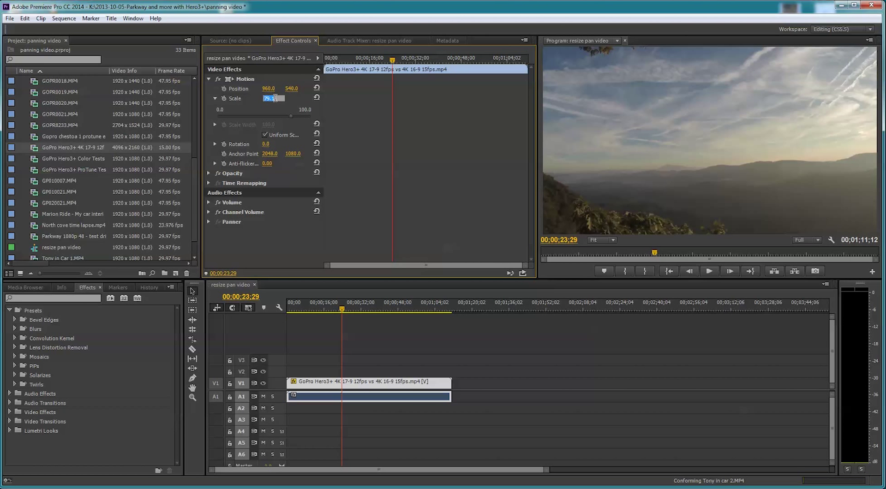
type("80.0")
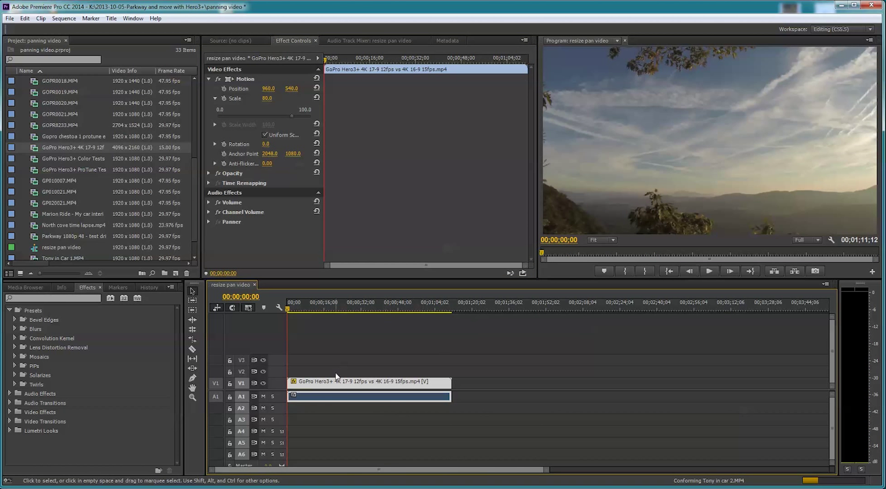
mouse_move(340, 358)
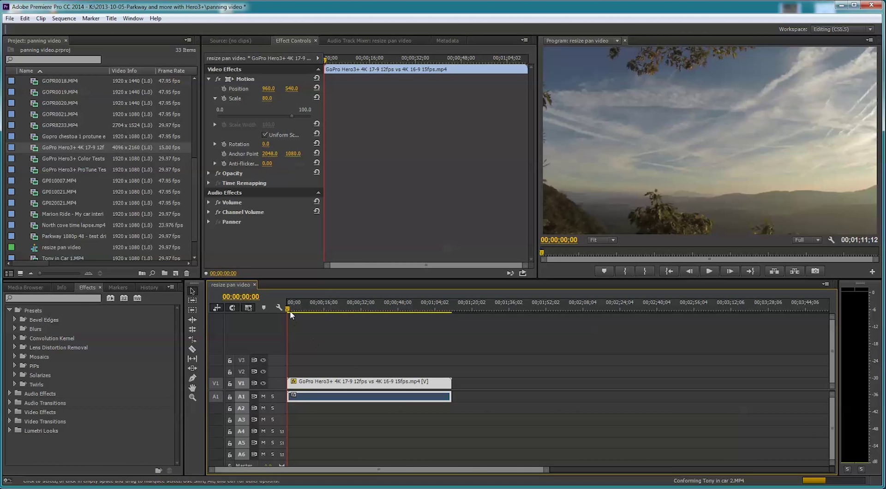
Step: Mute track A1 and trim the clip's beginning to leave about 43 seconds
left_click(321, 309)
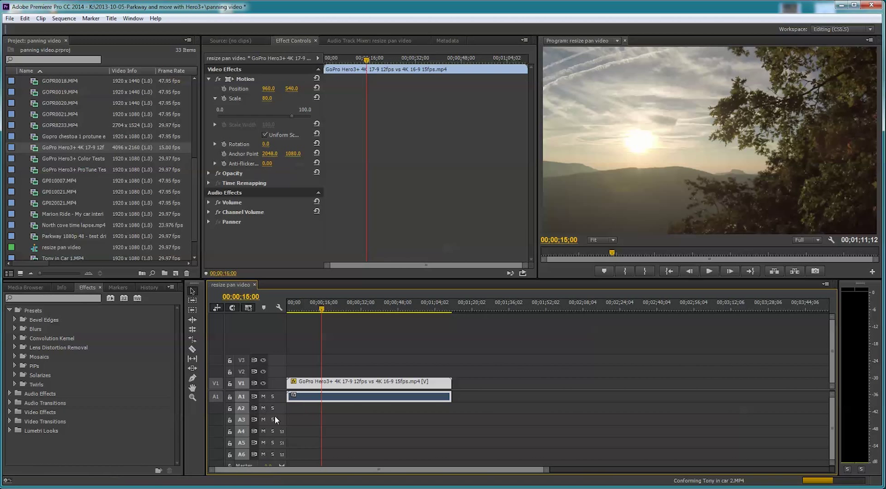
mouse_move(255, 396)
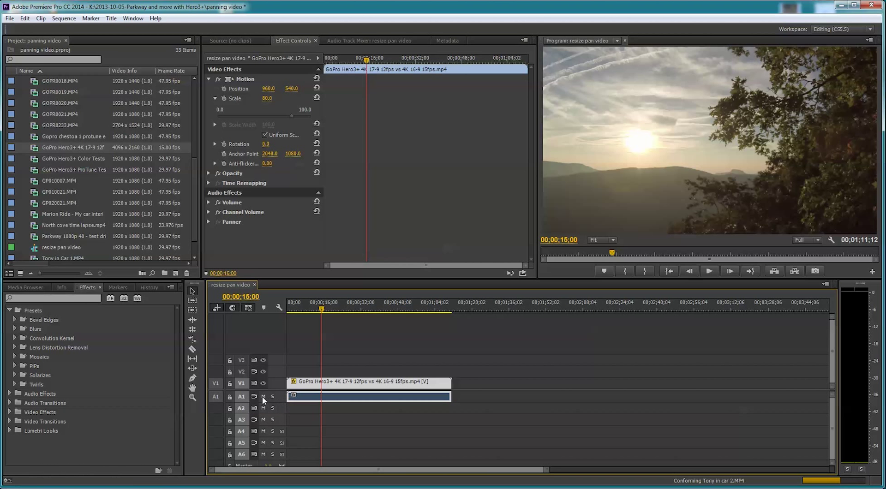
left_click(262, 396)
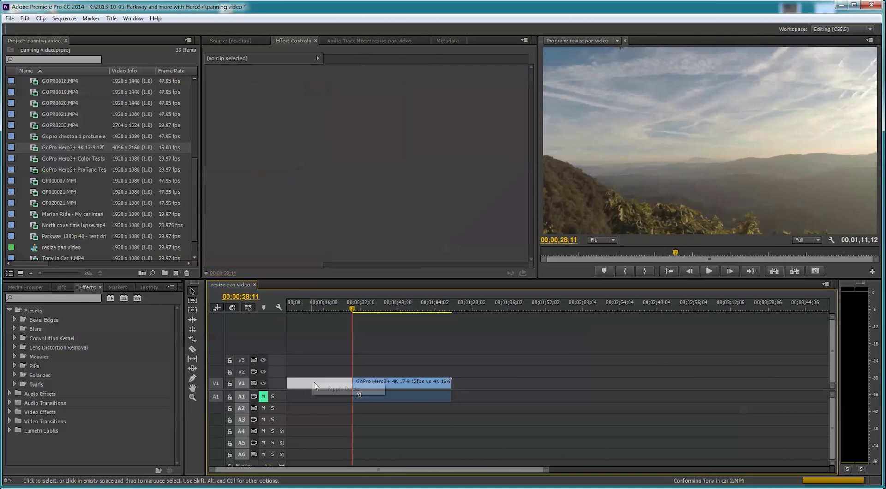
left_click(336, 381)
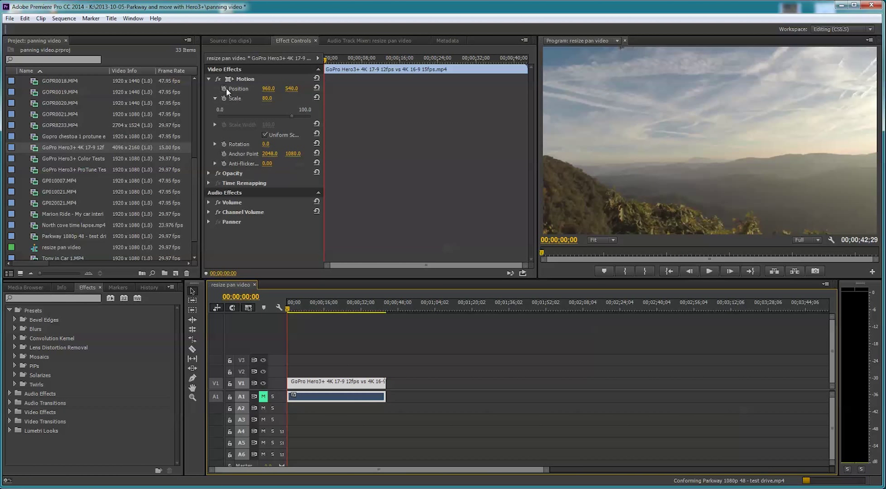
mouse_move(225, 90)
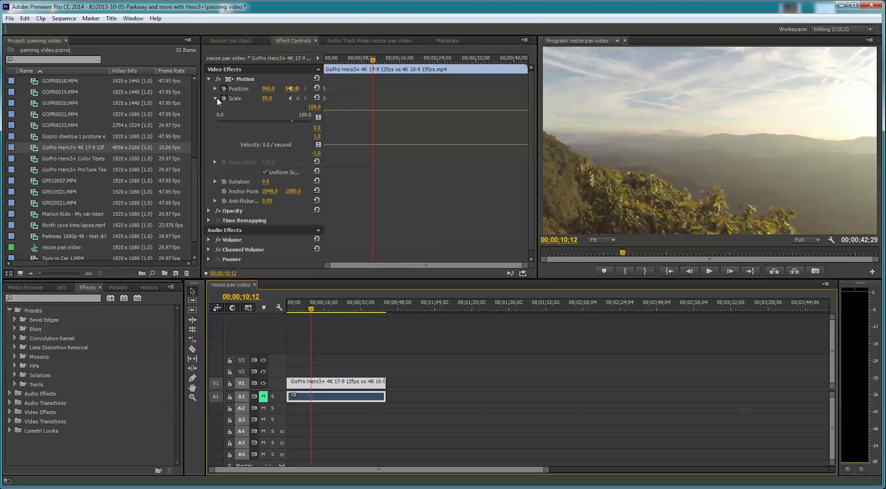
Step: Hide the Scale value graph and move the playhead to about 12 seconds
left_click(214, 98)
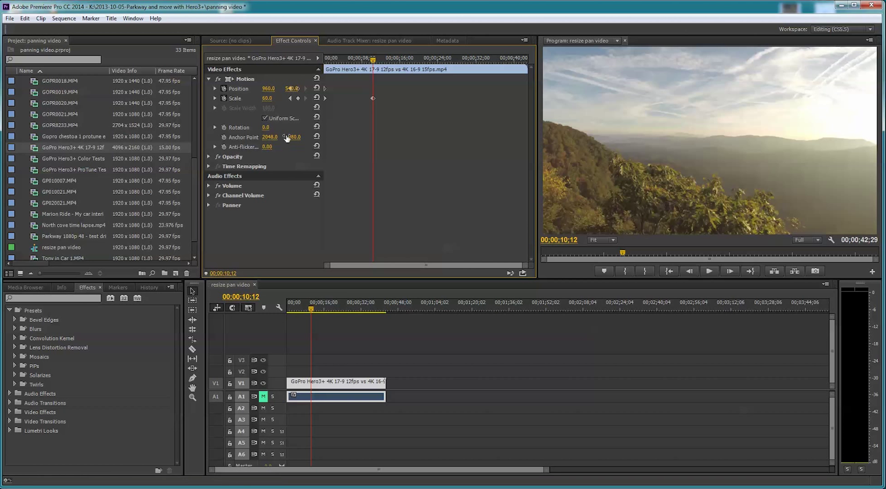
left_click(294, 310)
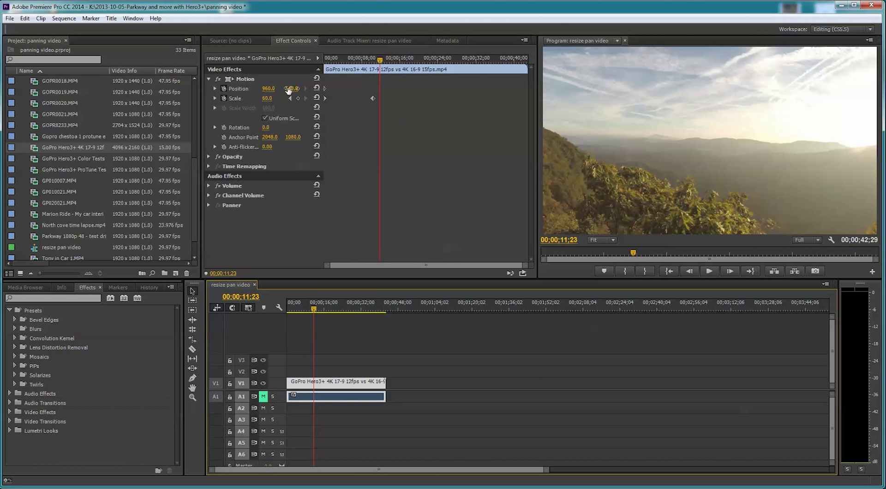
Step: Enter Scale 90.0 to add a second Scale keyframe near 12 seconds
double_click(269, 98)
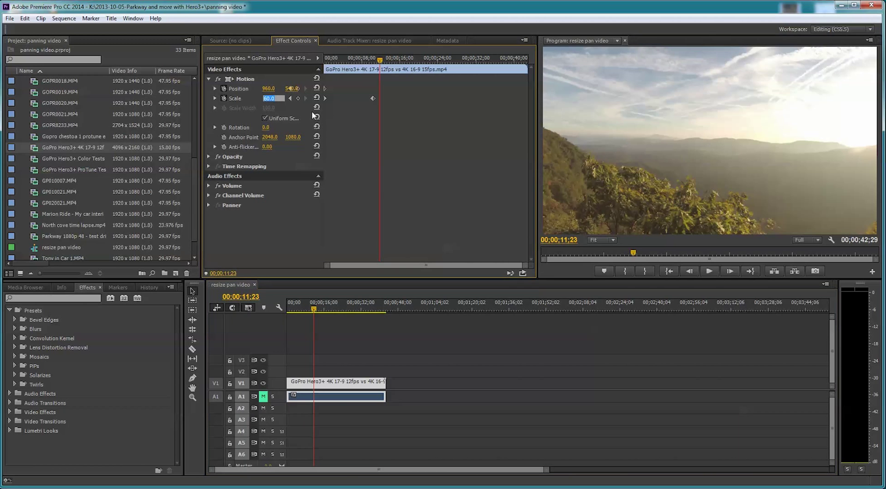
type("90.0")
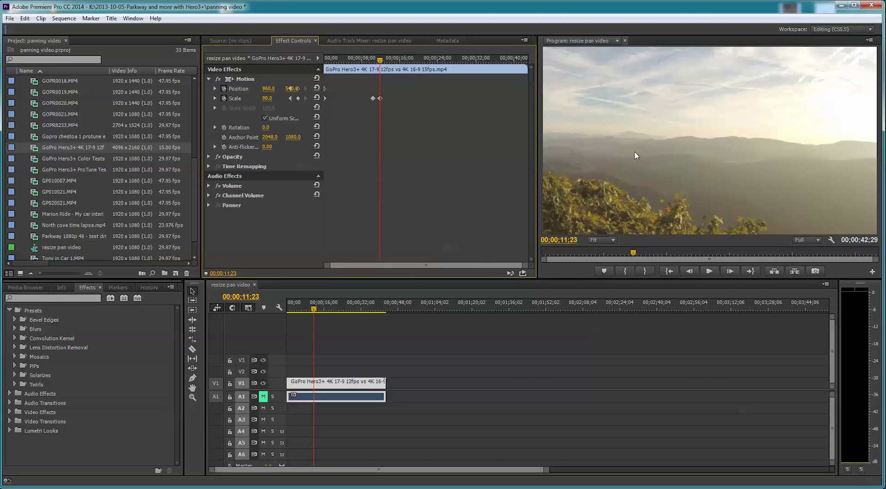
mouse_move(672, 142)
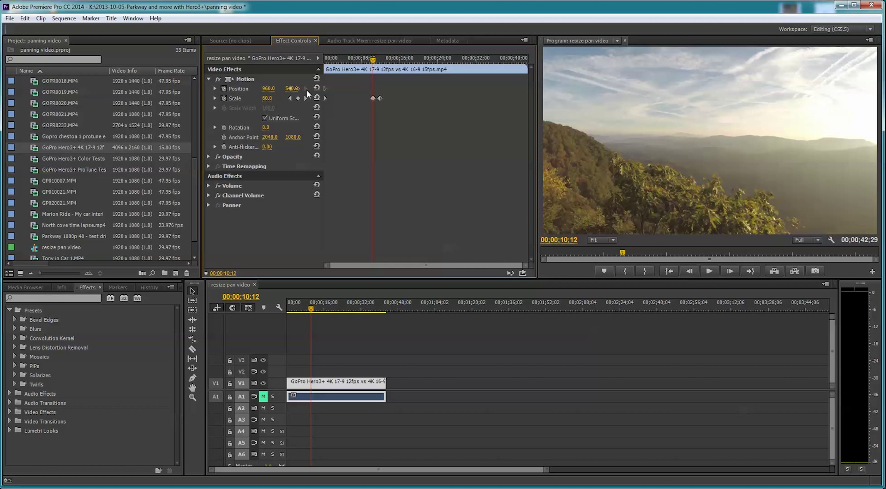
mouse_move(323, 226)
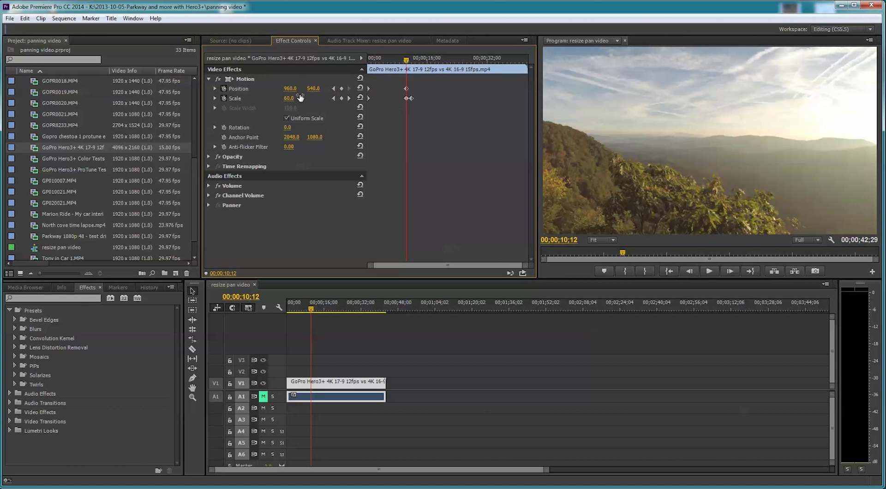
mouse_move(415, 71)
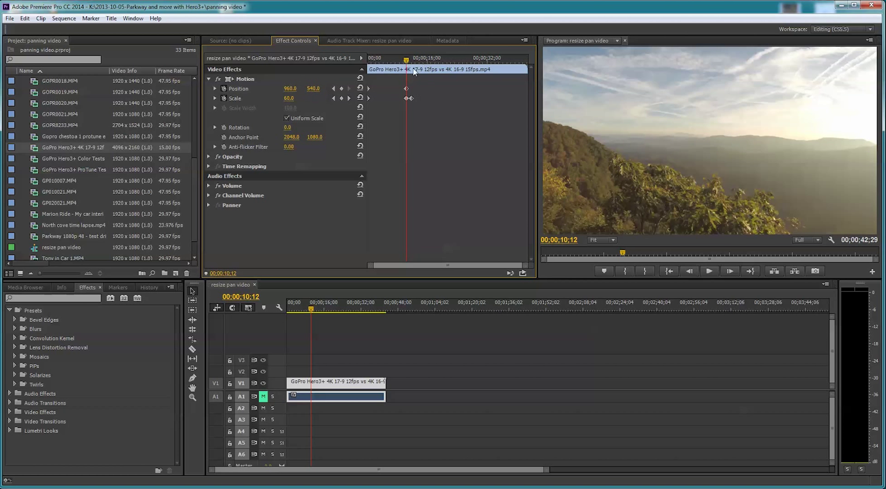
mouse_move(842, 134)
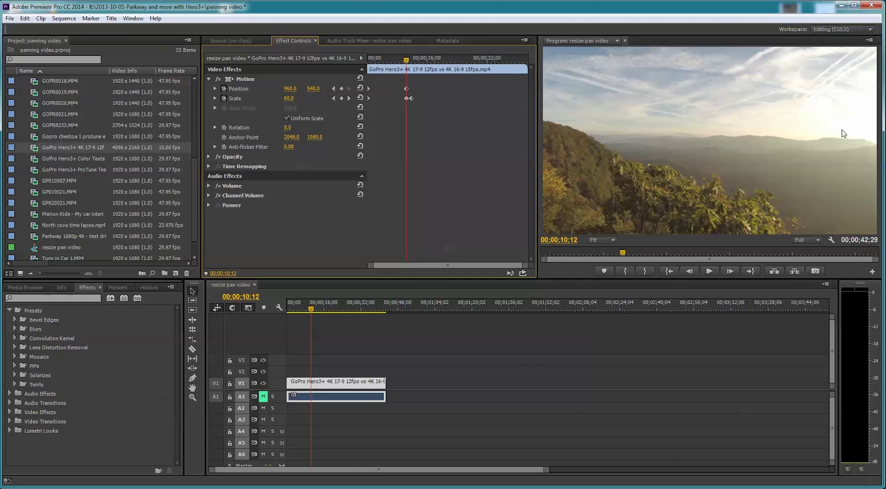
mouse_move(858, 142)
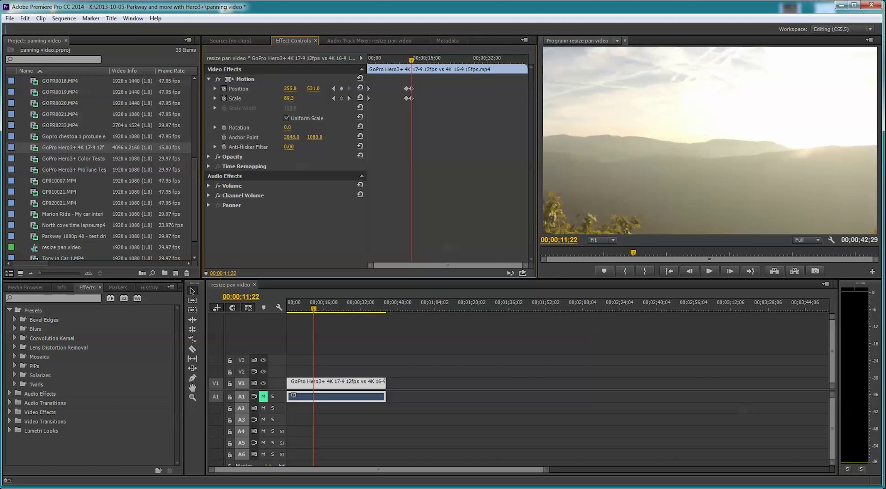
Step: Drag the playhead back to the first keyframe, then jump to about 14 seconds
left_click_drag(313, 310, 315, 310)
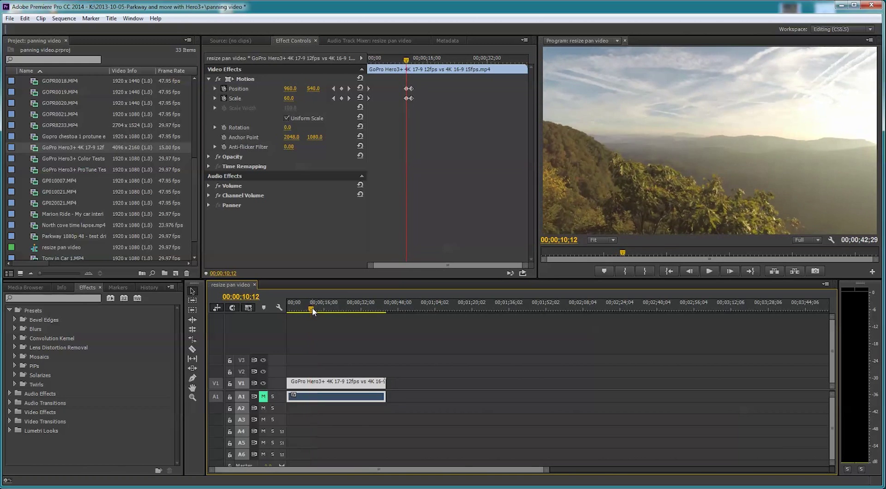
left_click(708, 271)
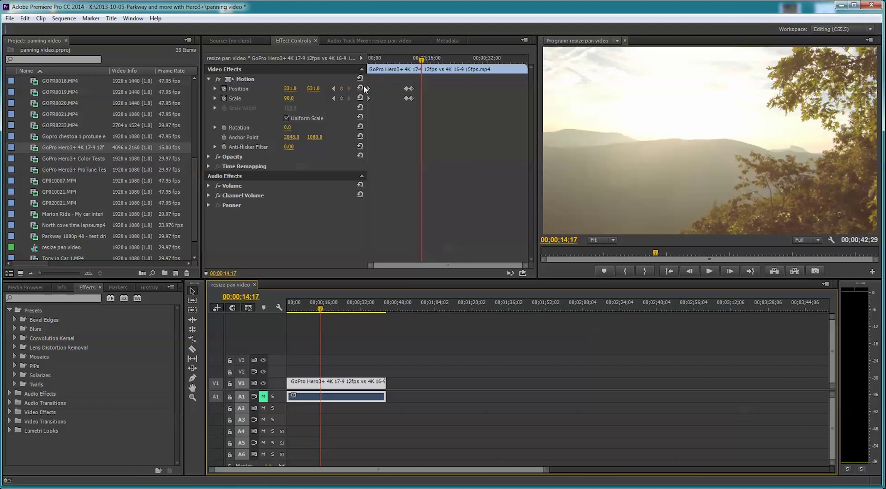
mouse_move(425, 90)
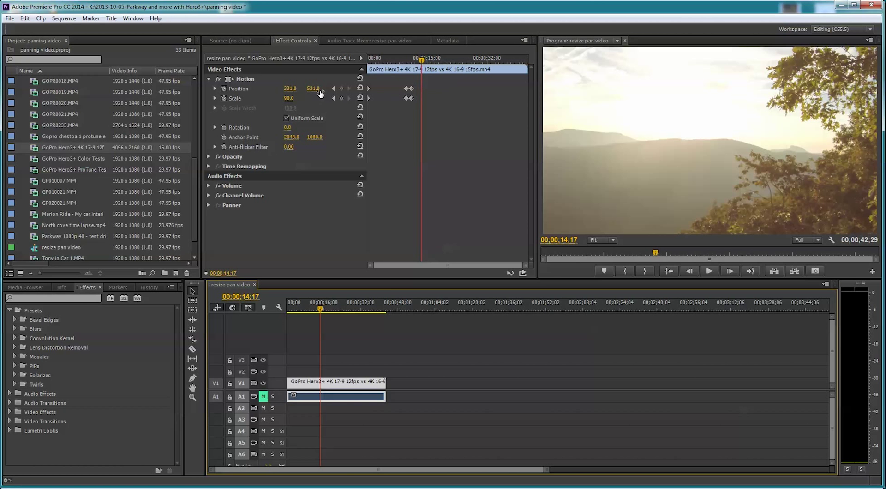
Step: Re-enter the Position values 331, 531 to keyframe the pan at 00:00:14:17
left_click(290, 88)
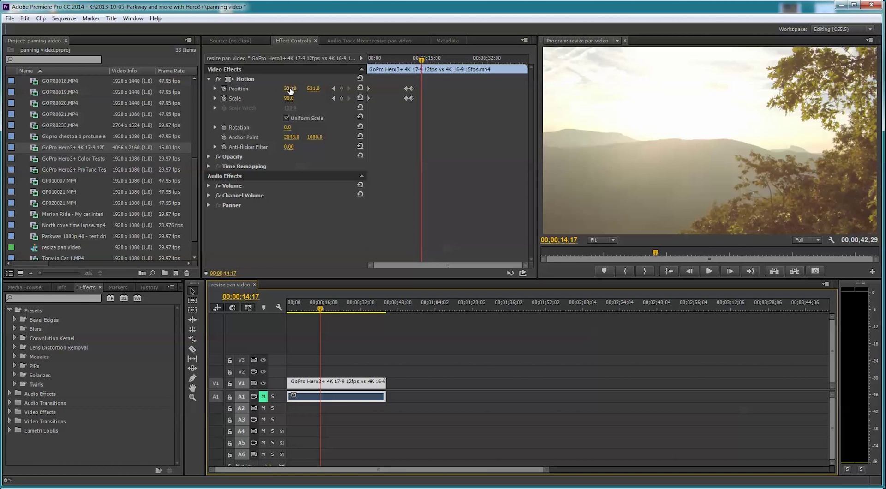
left_click(290, 88)
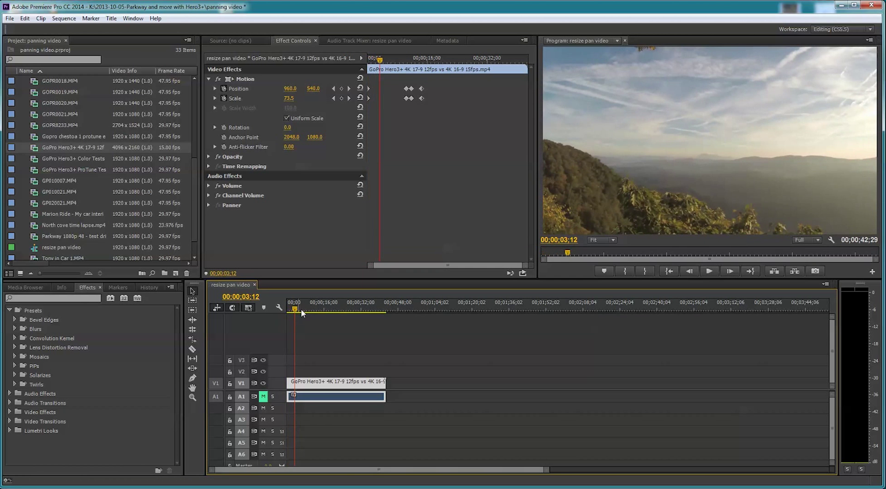
Step: Return the playhead near the start to review the keyframed zoom and pan
left_click(708, 271)
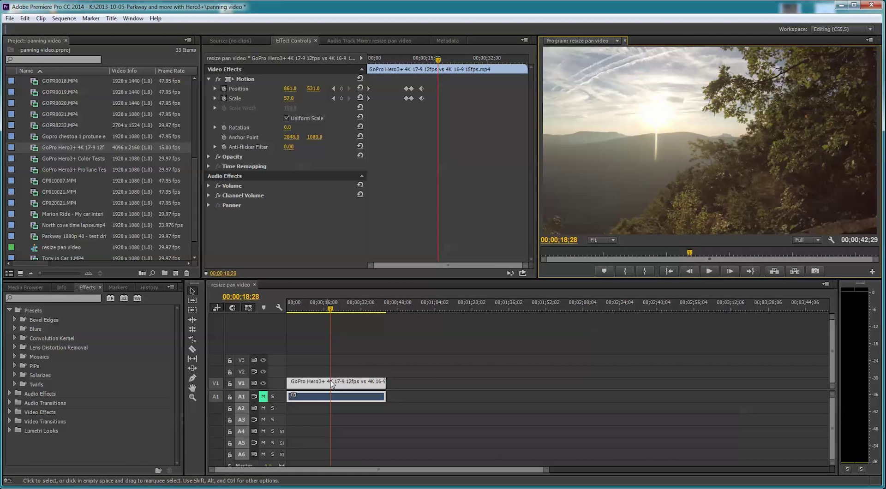
mouse_move(701, 325)
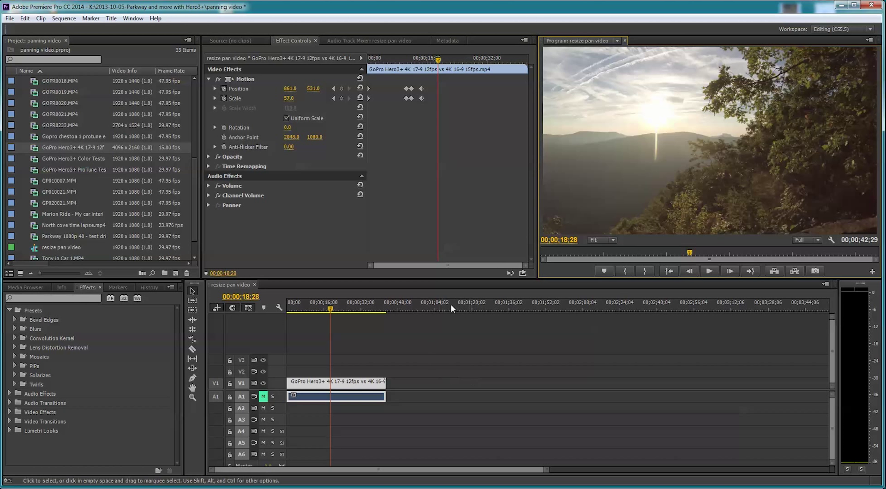
mouse_move(677, 195)
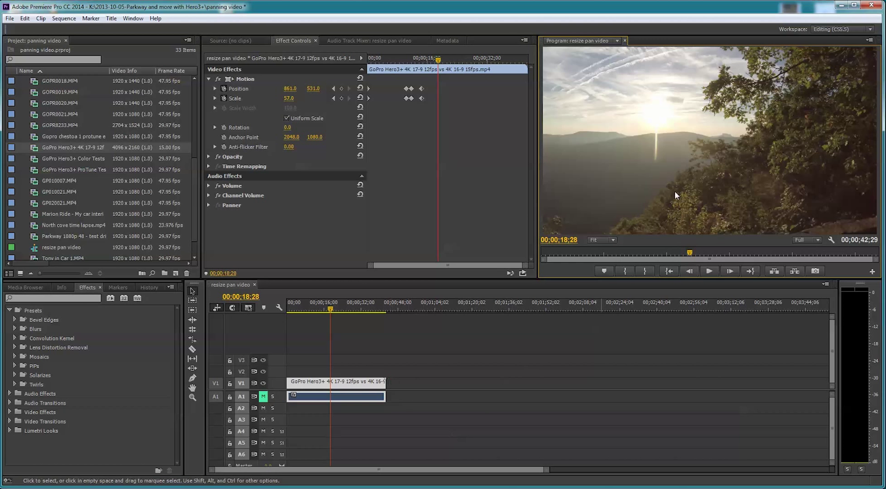
mouse_move(627, 181)
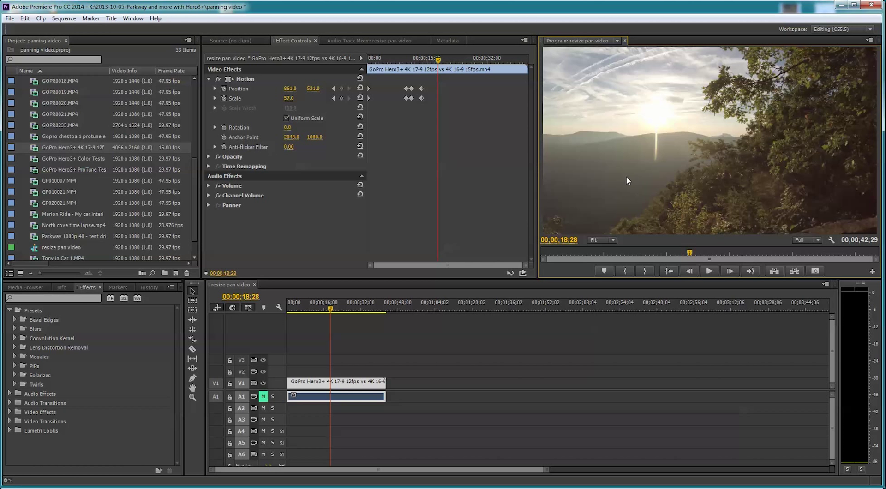